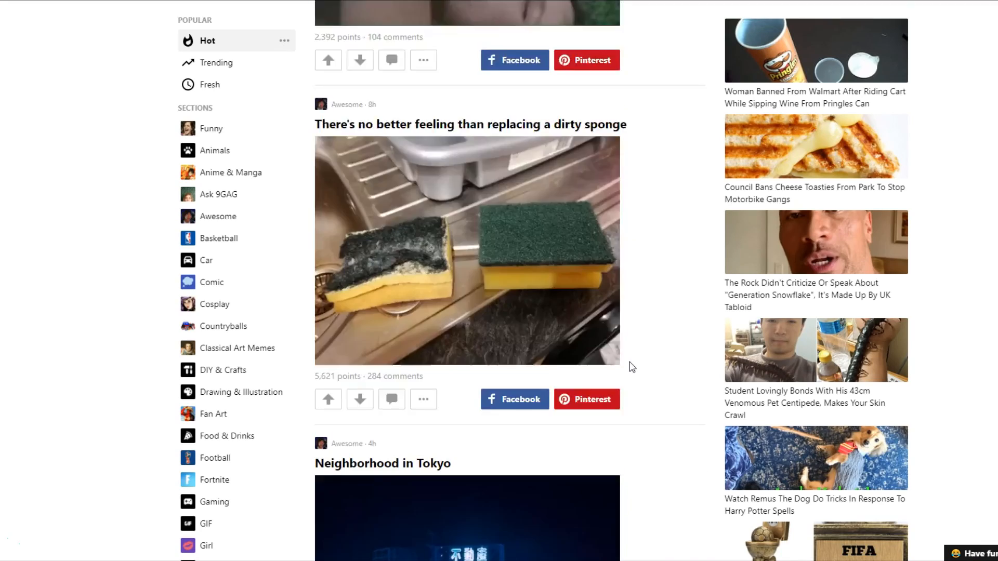
- Scroll up and then down through the 9GAG Hot feed
{"action": "scroll", "scroll_direction": "up", "scroll_amount": 3}
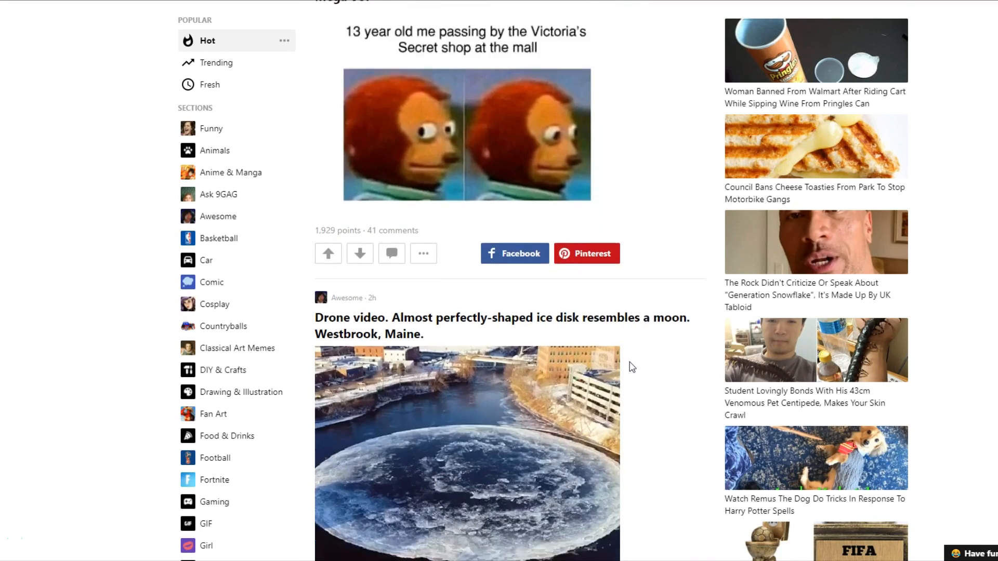
{"action": "scroll", "scroll_direction": "down", "scroll_amount": 3}
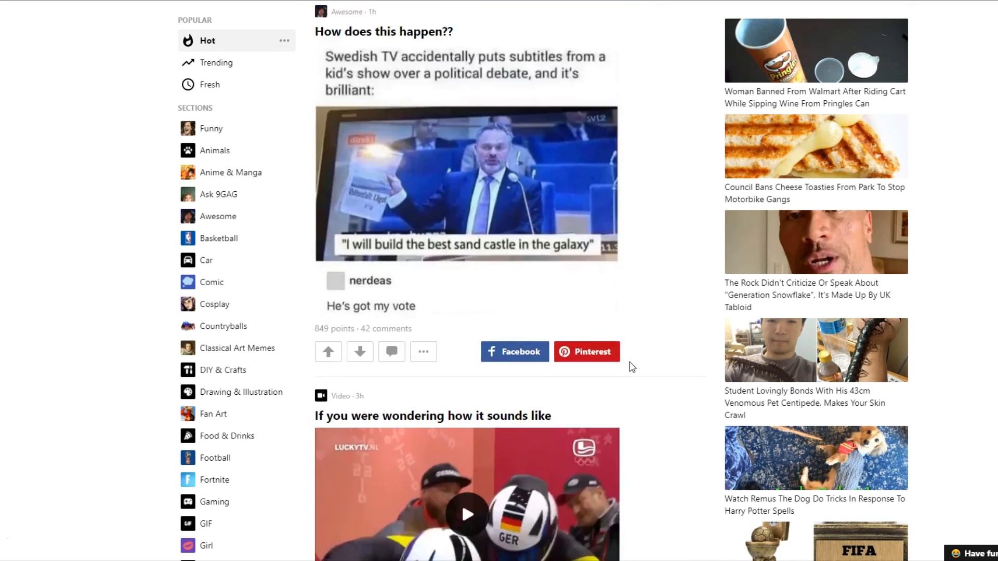
{"action": "scroll", "scroll_direction": "down", "scroll_amount": 3}
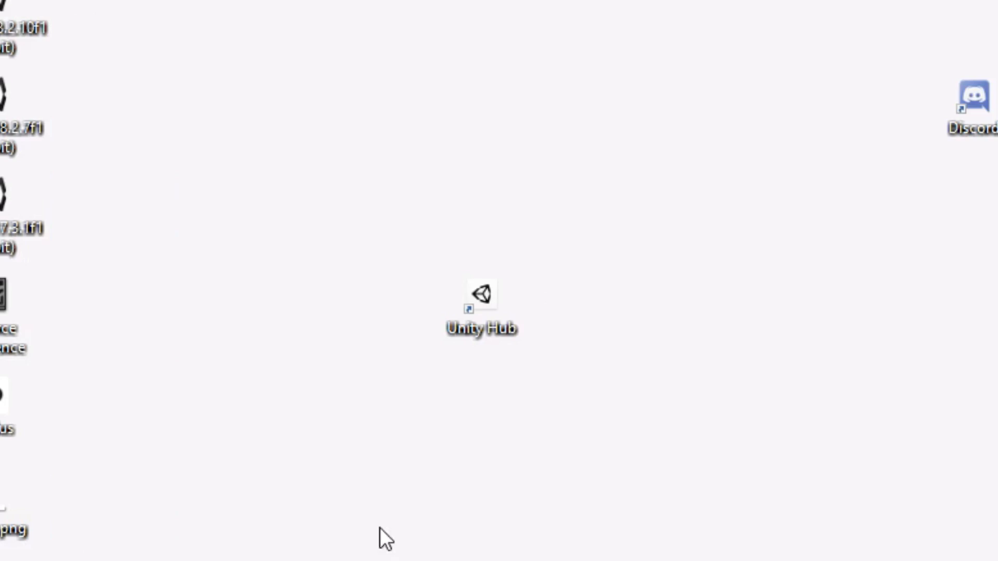
{"action": "mouse_move", "coordinate": [482, 331]}
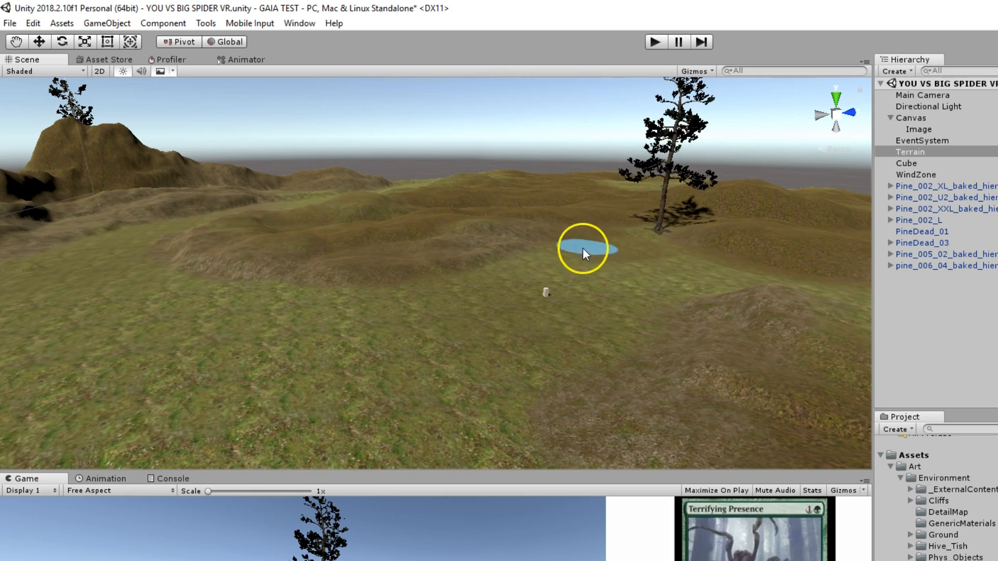
- Play the forest scene maximized to view the sun through the pine canopy
{"action": "left_click", "coordinate": [558, 253]}
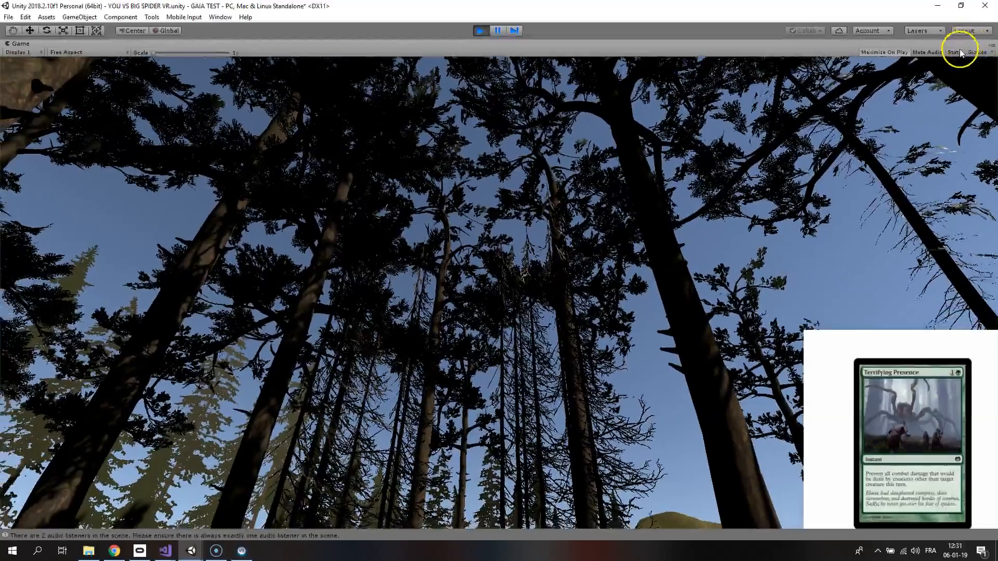
{"action": "left_click", "coordinate": [954, 52]}
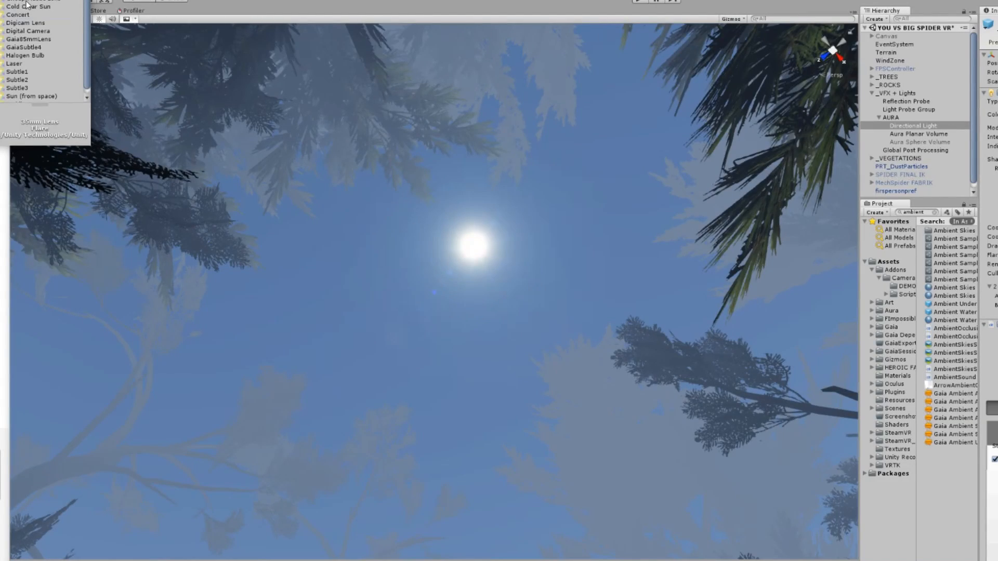
- Assign the Cold Clear Sun flare to the Directional Light
{"action": "left_click", "coordinate": [28, 6]}
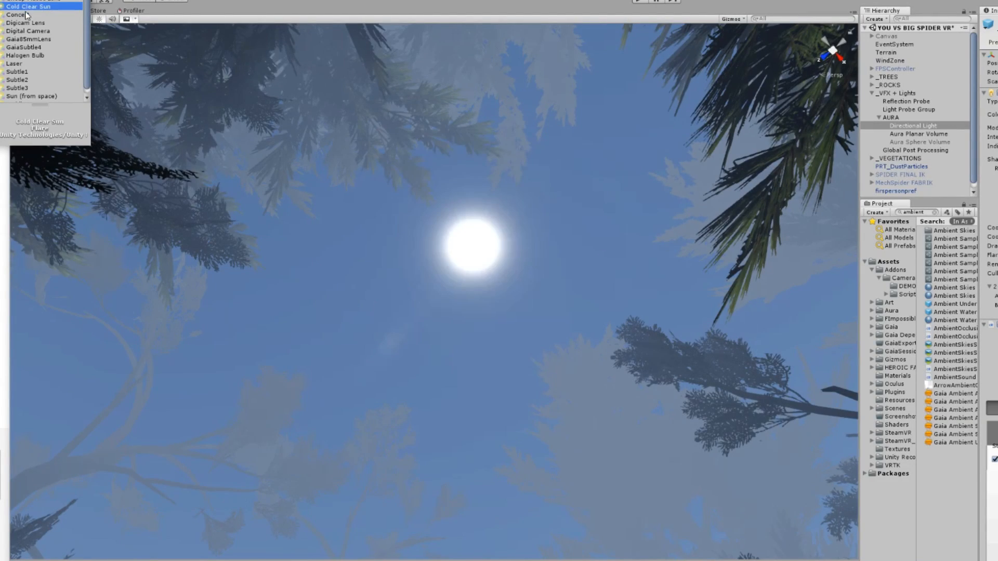
{"action": "left_click", "coordinate": [17, 14]}
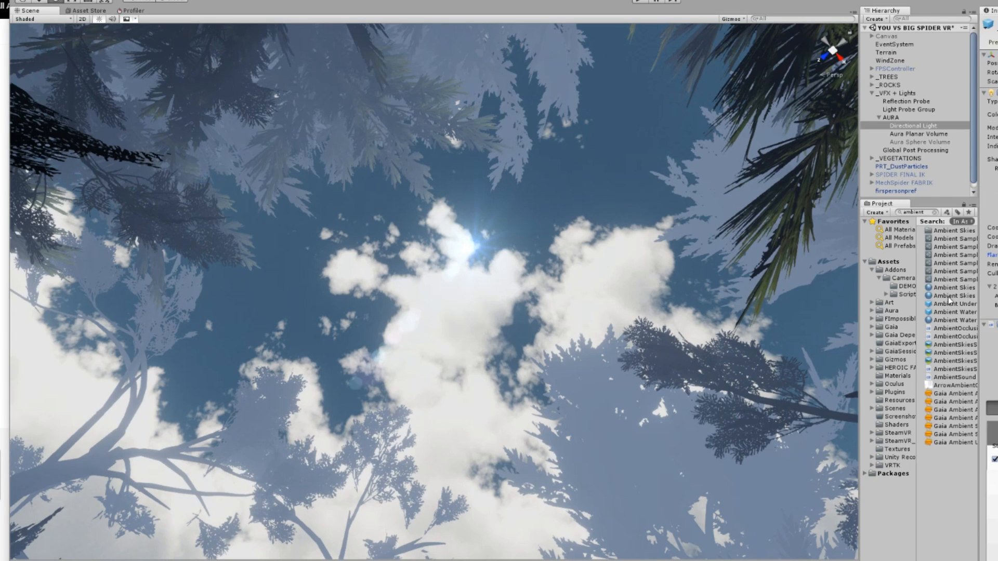
- Run the Spider Test Zone scene with the spider crawling over grassy hills
{"action": "left_click", "coordinate": [950, 295]}
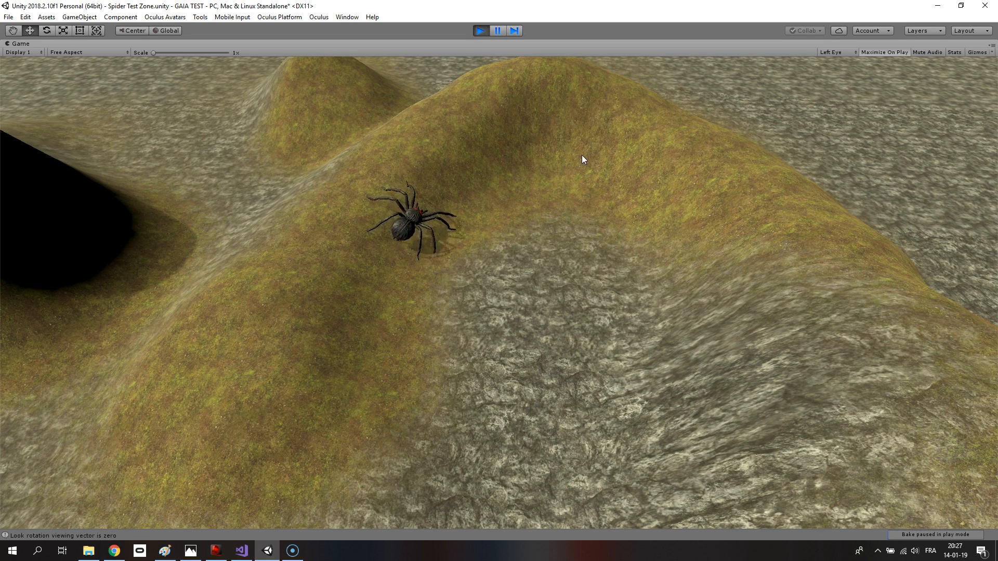
{"action": "mouse_move", "coordinate": [716, 148]}
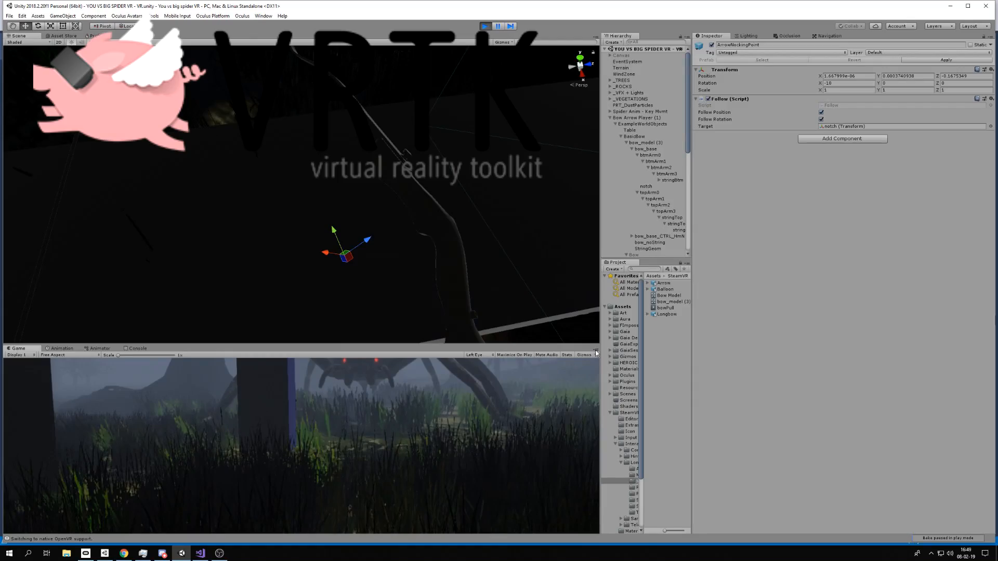
- Play the VR scene maximized, holding the longbow toward the giant spider
{"action": "left_click", "coordinate": [514, 354]}
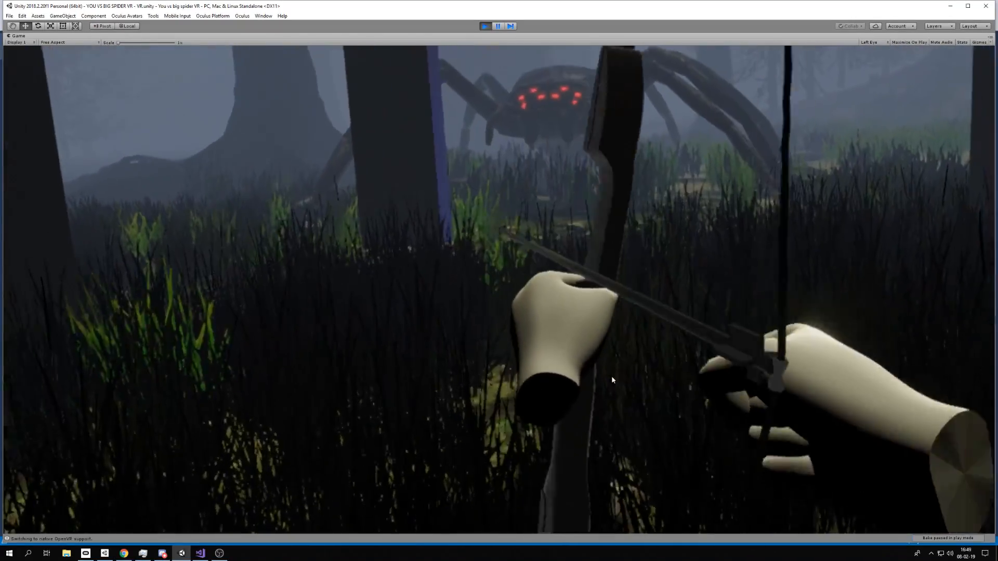
{"action": "left_click", "coordinate": [485, 26]}
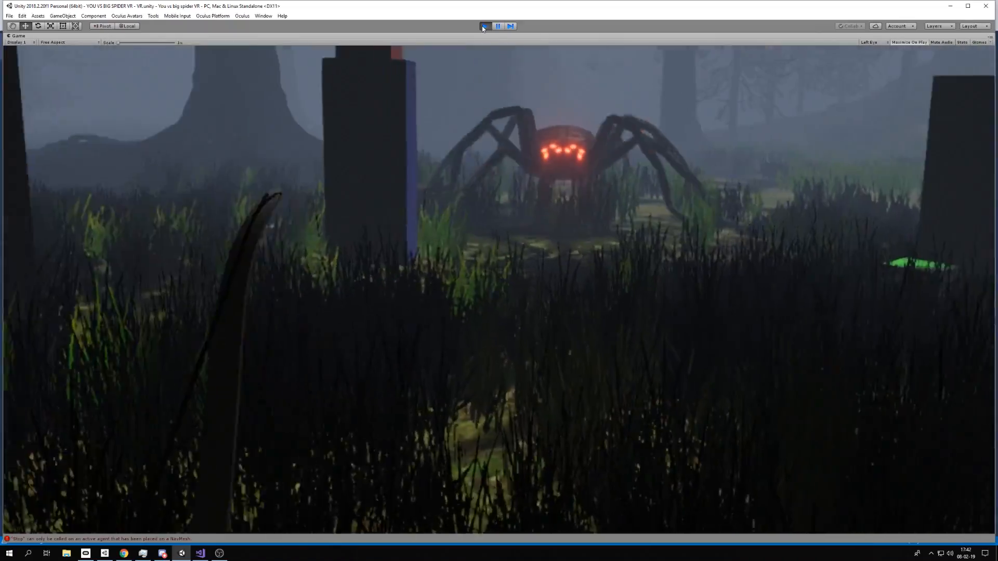